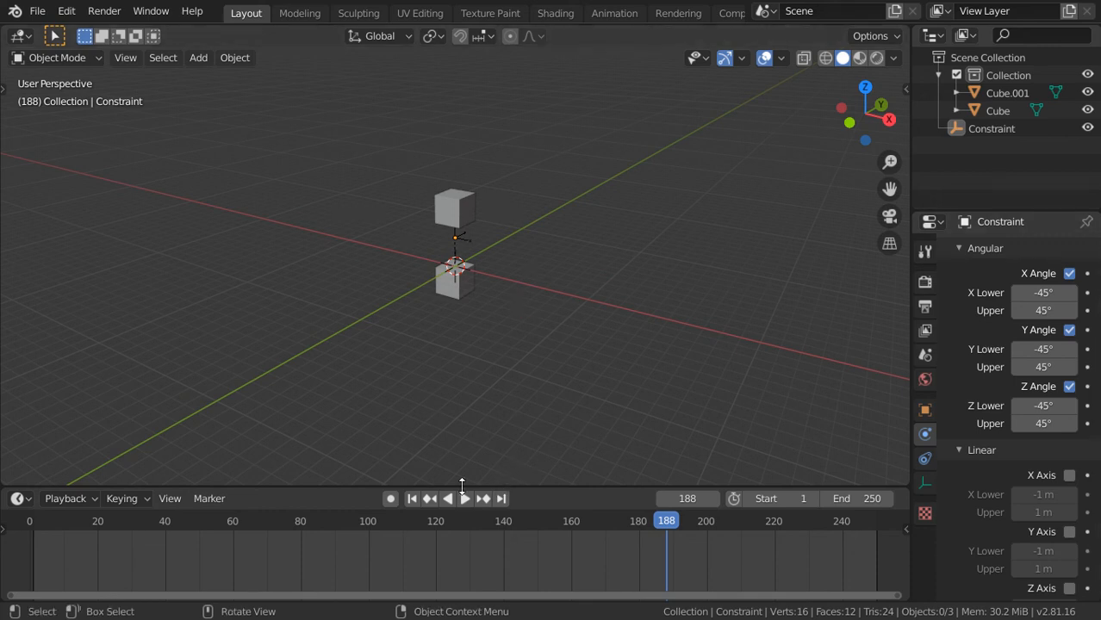
Play the existing two-cube spring animation in the timeline, then stop it.
left_click(463, 498)
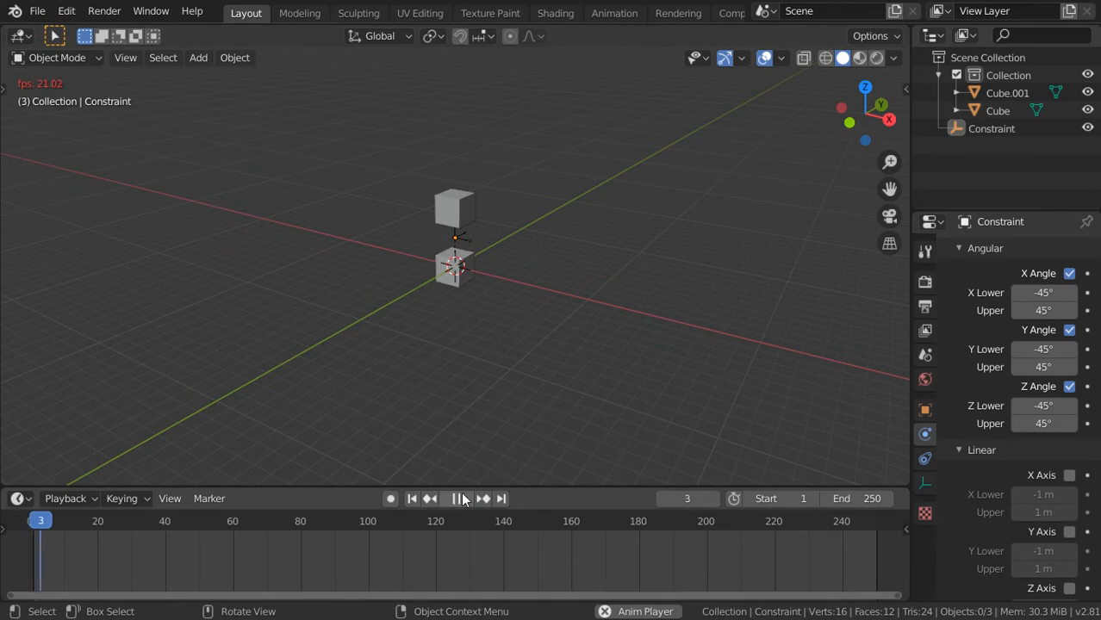
left_click(455, 498)
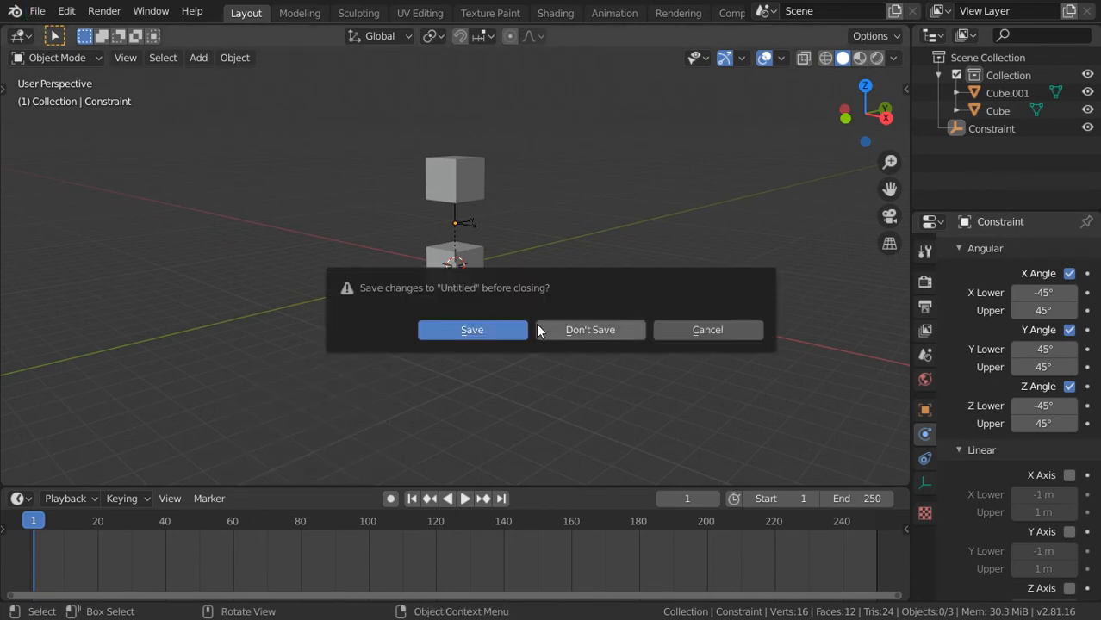
Discard the old scene without saving and add a new cube from the Add menu.
left_click(590, 329)
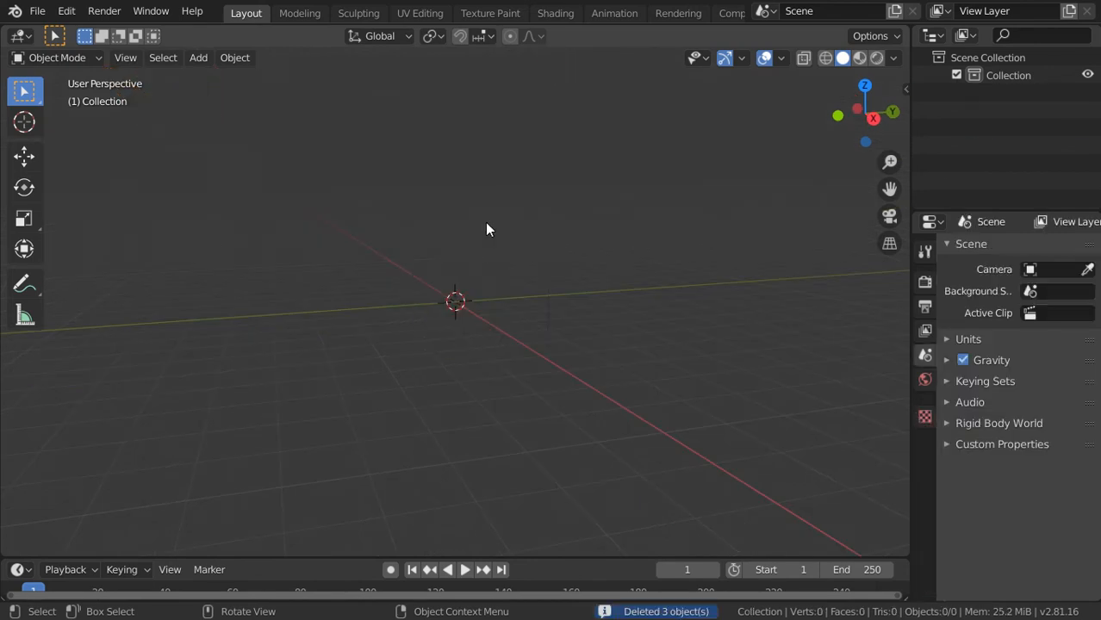
left_click(198, 57)
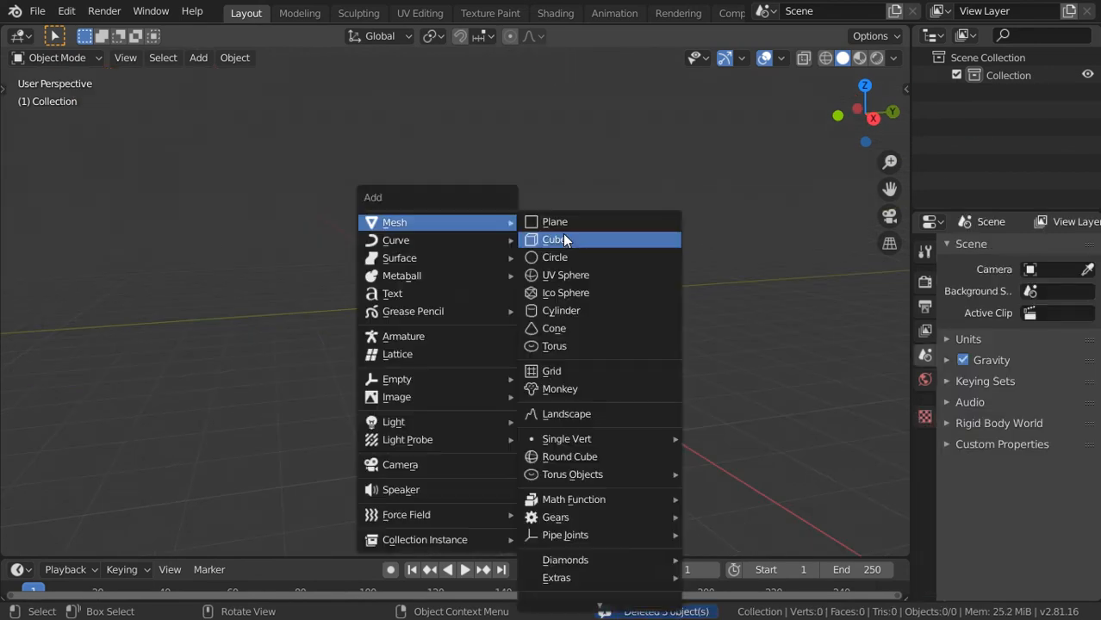
left_click(555, 239)
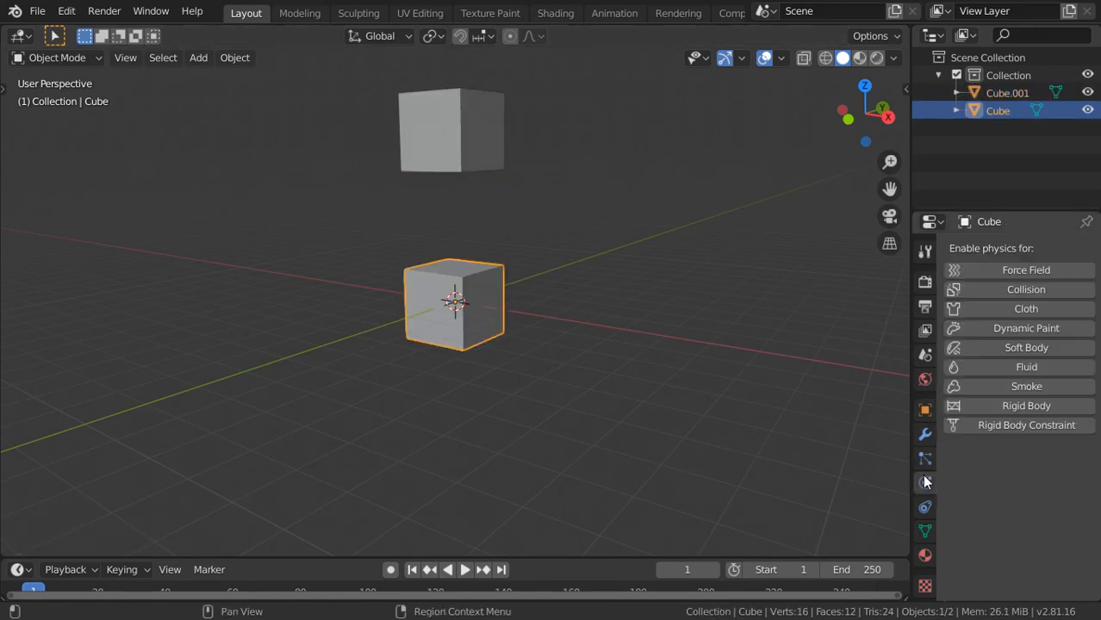
Make both the lower and upper cubes rigid bodies and select the pair for connecting.
left_click(1027, 407)
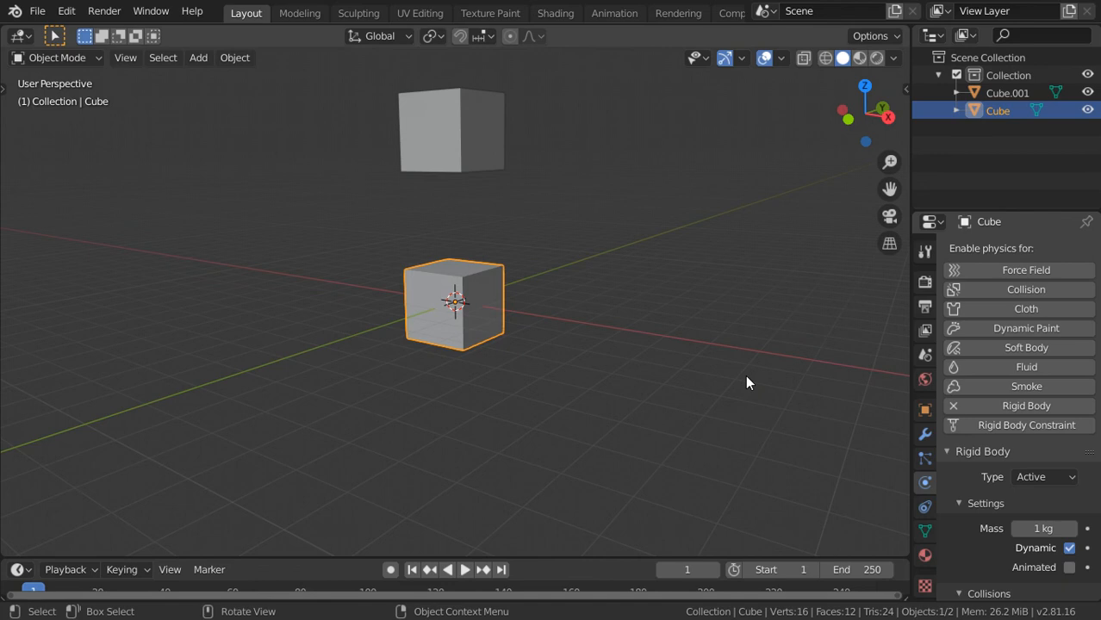
left_click(452, 131)
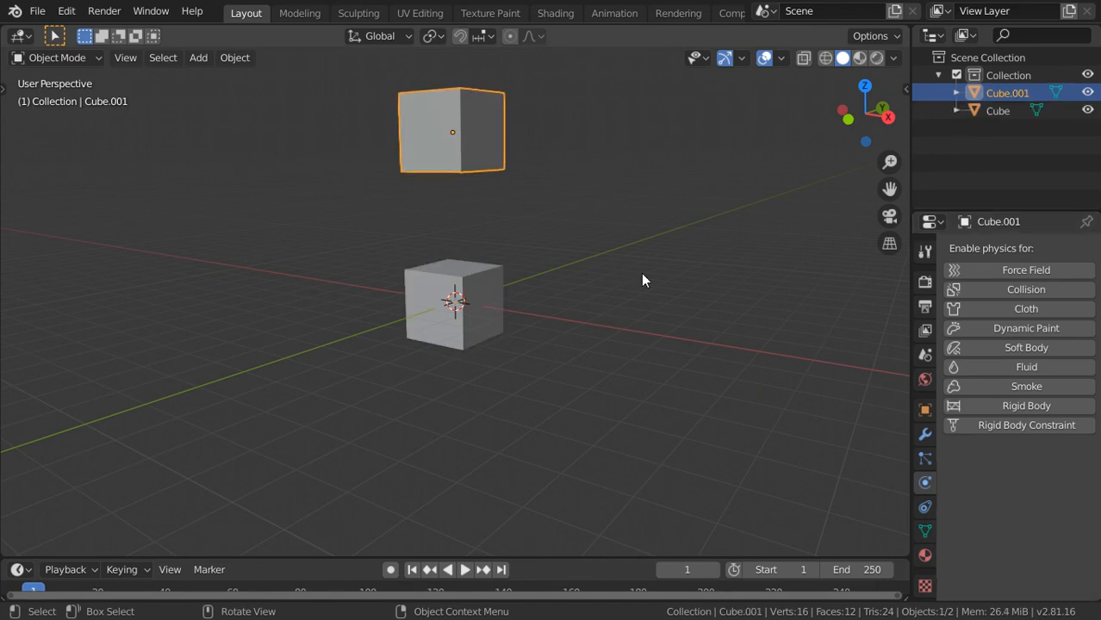
left_click(1027, 406)
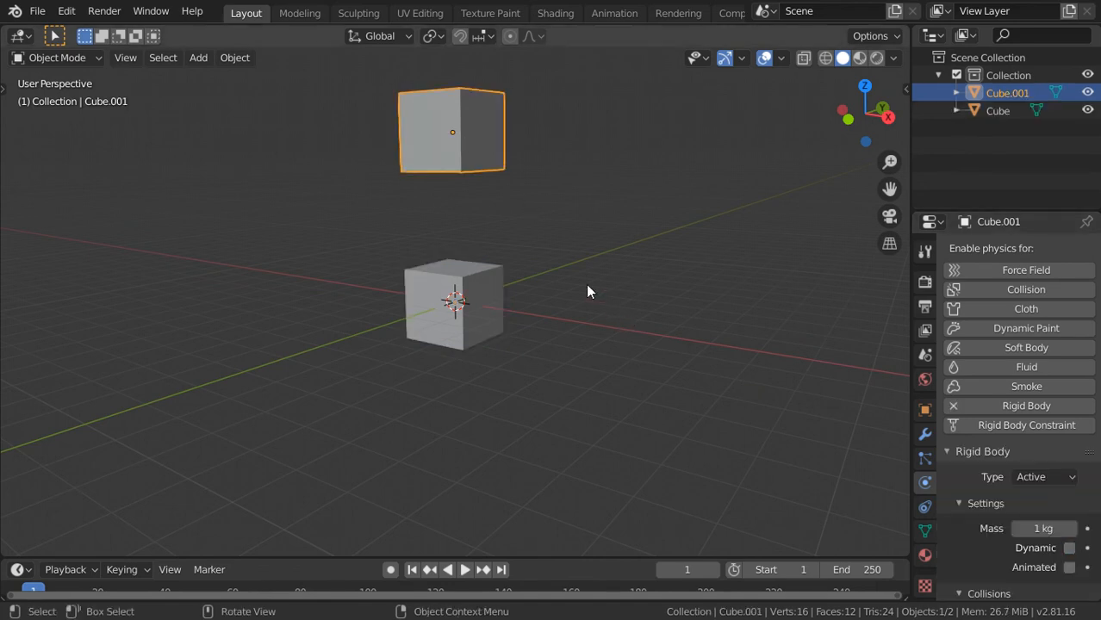
left_click(235, 57)
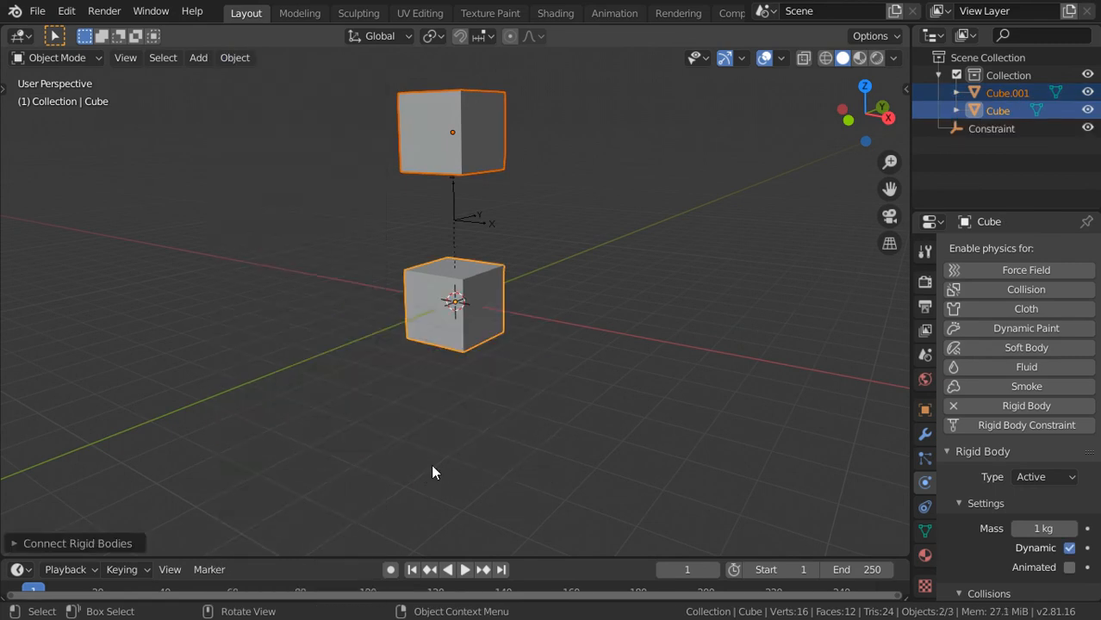
Select the constraint object in the Outliner and show its Rigid Body Constraint physics settings.
left_click(993, 128)
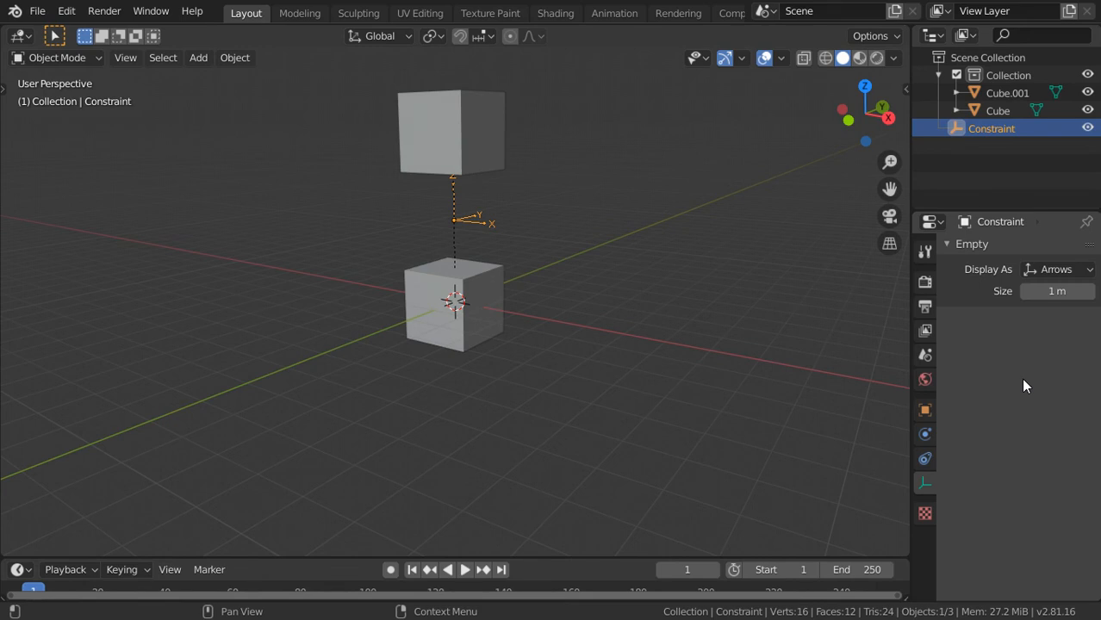
left_click(924, 411)
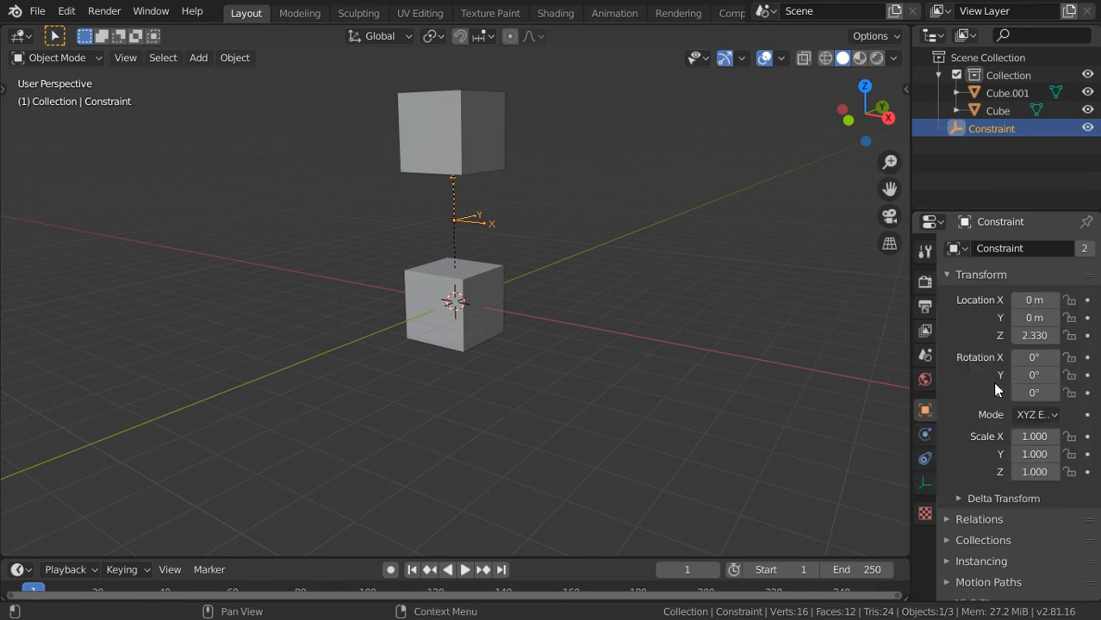
left_click(924, 434)
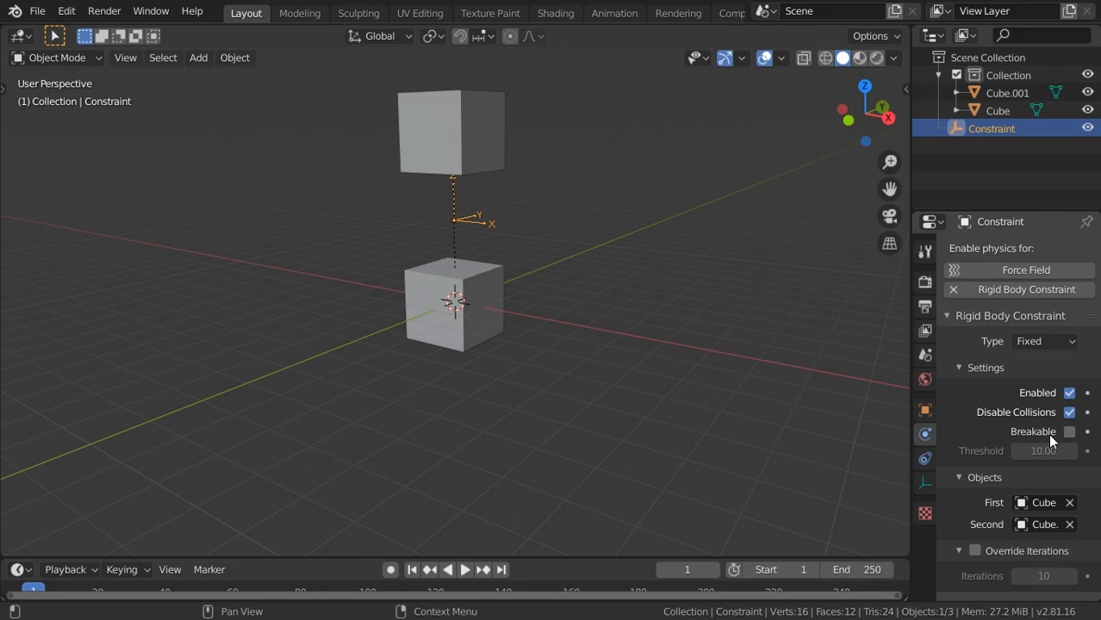
Switch the constraint type from Fixed to Generic Spring and start playback.
left_click(1042, 341)
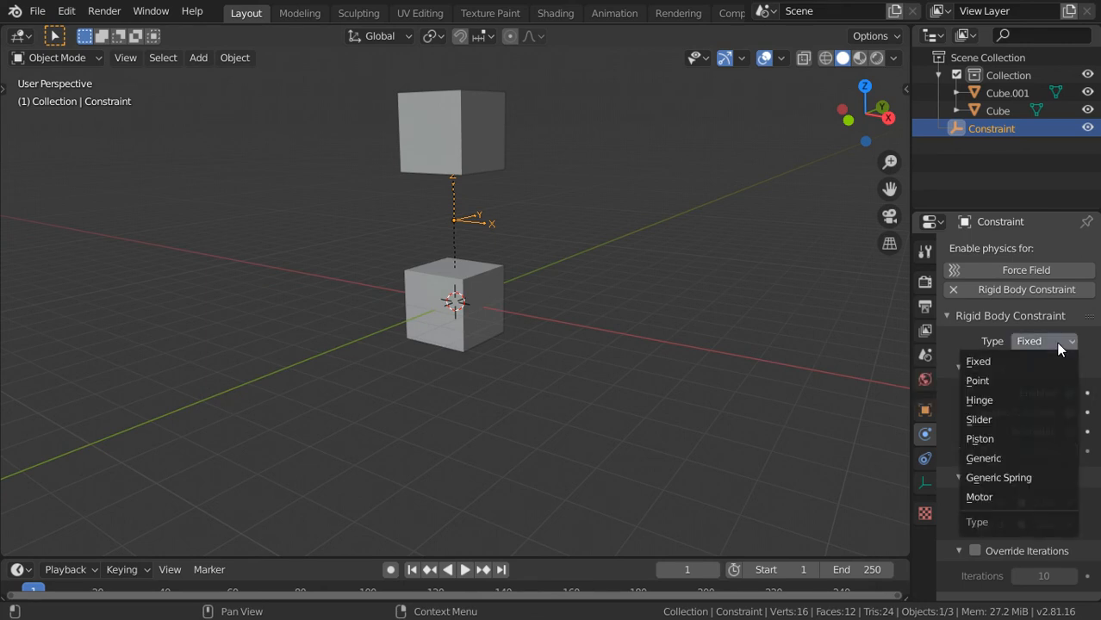
left_click(982, 459)
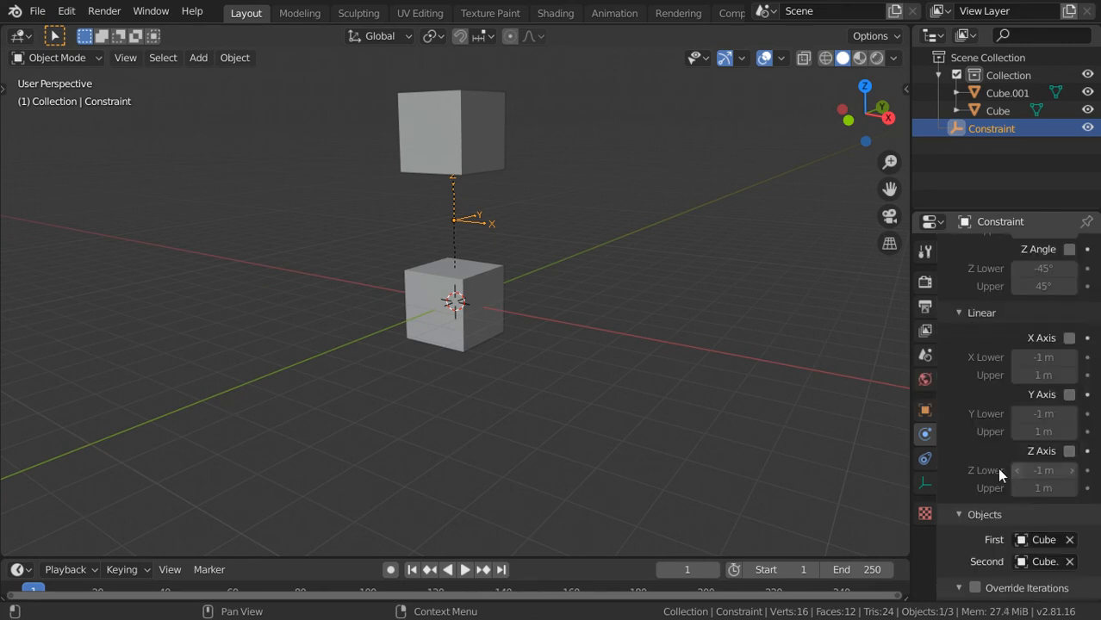
left_click(465, 568)
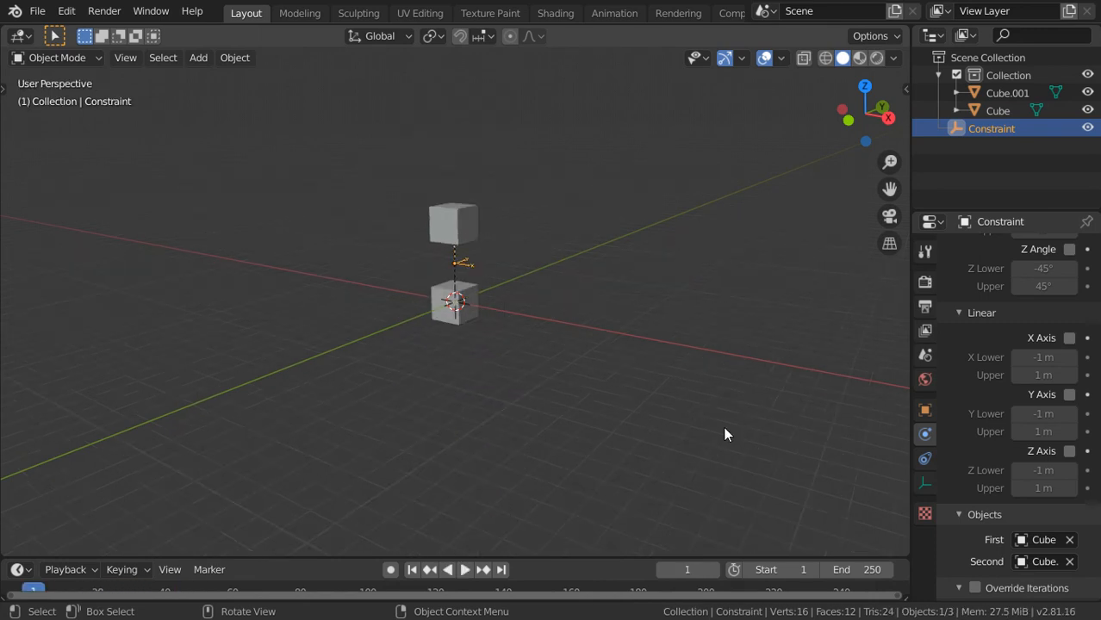
Scroll to the Springs settings for the Z-axis spring and play the simulation so the lower cube hangs.
scroll("down", 3)
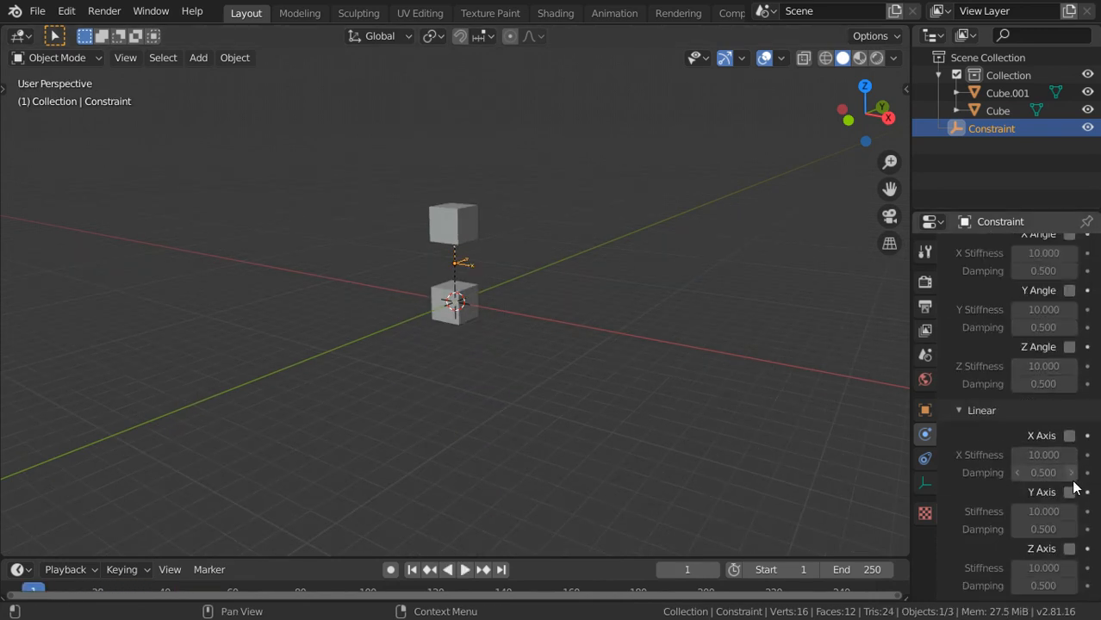
mouse_move(1072, 567)
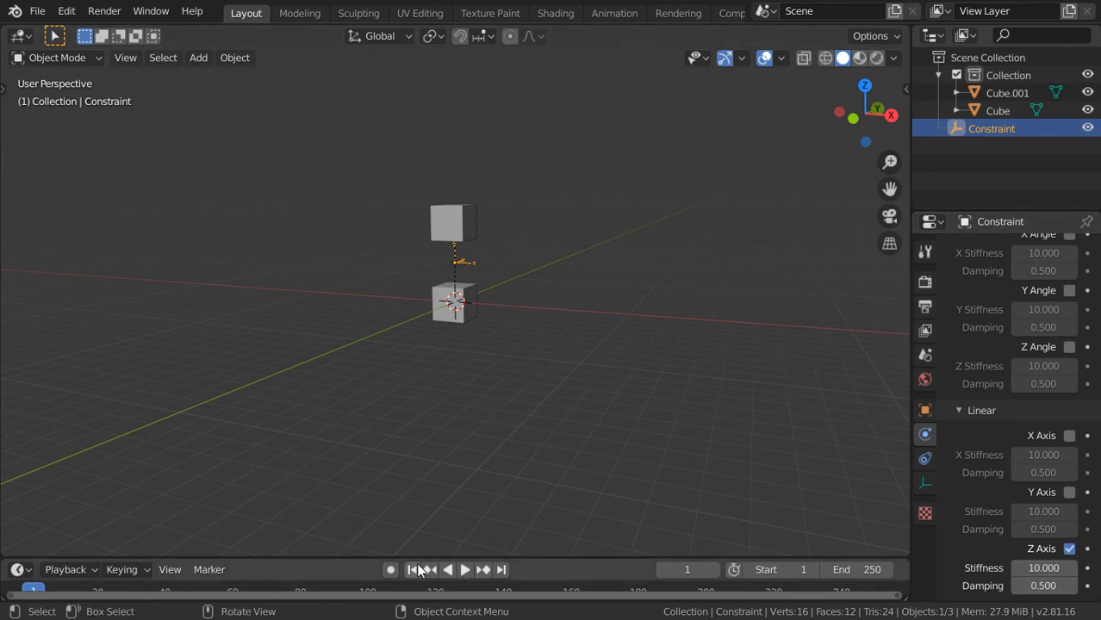
left_click(465, 568)
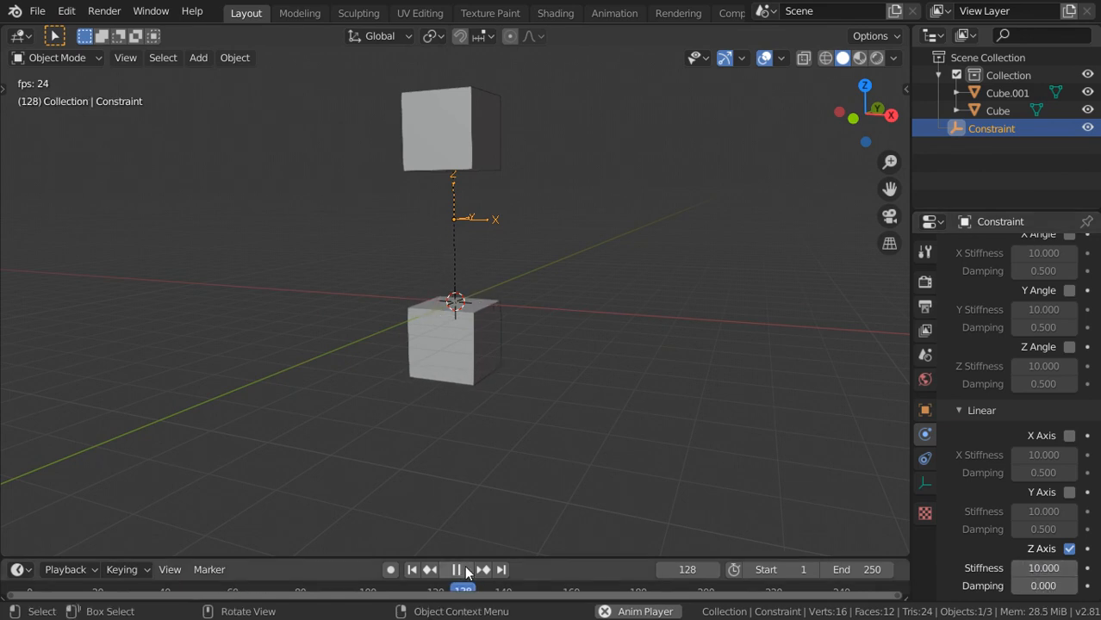
Replay the simulation twice from the start to check the lower cube's bounce, then stop.
left_click(455, 569)
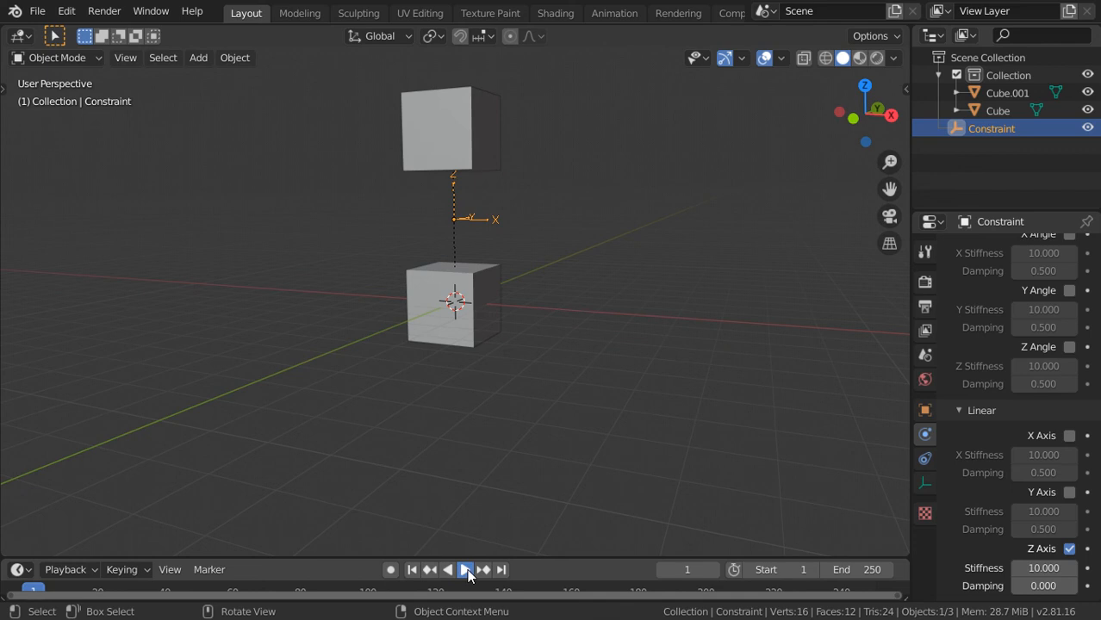
left_click(465, 569)
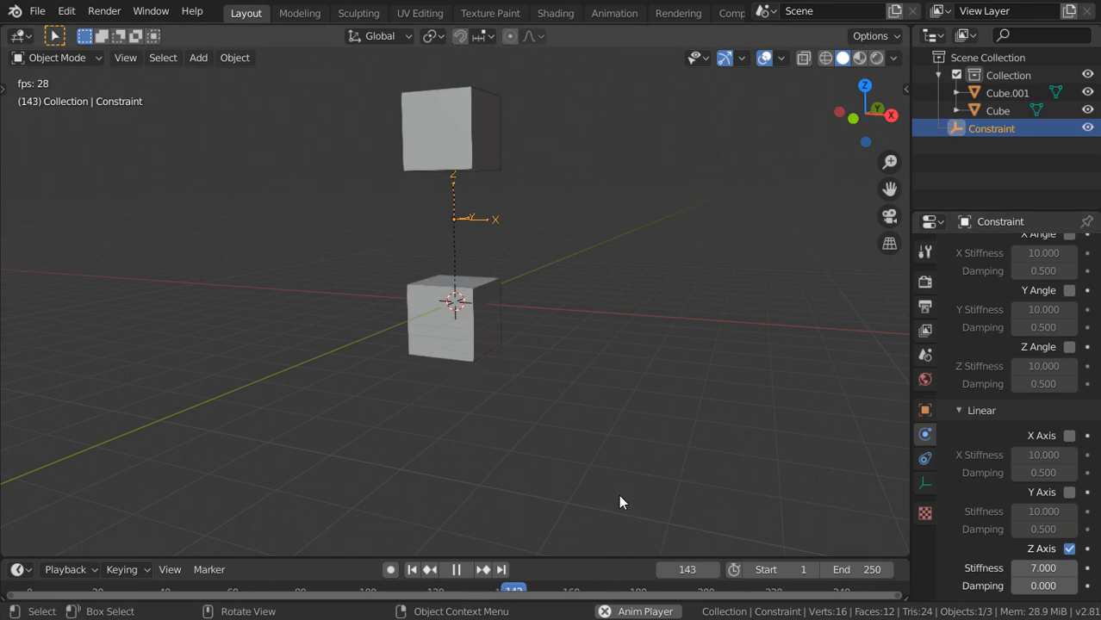
left_click(412, 569)
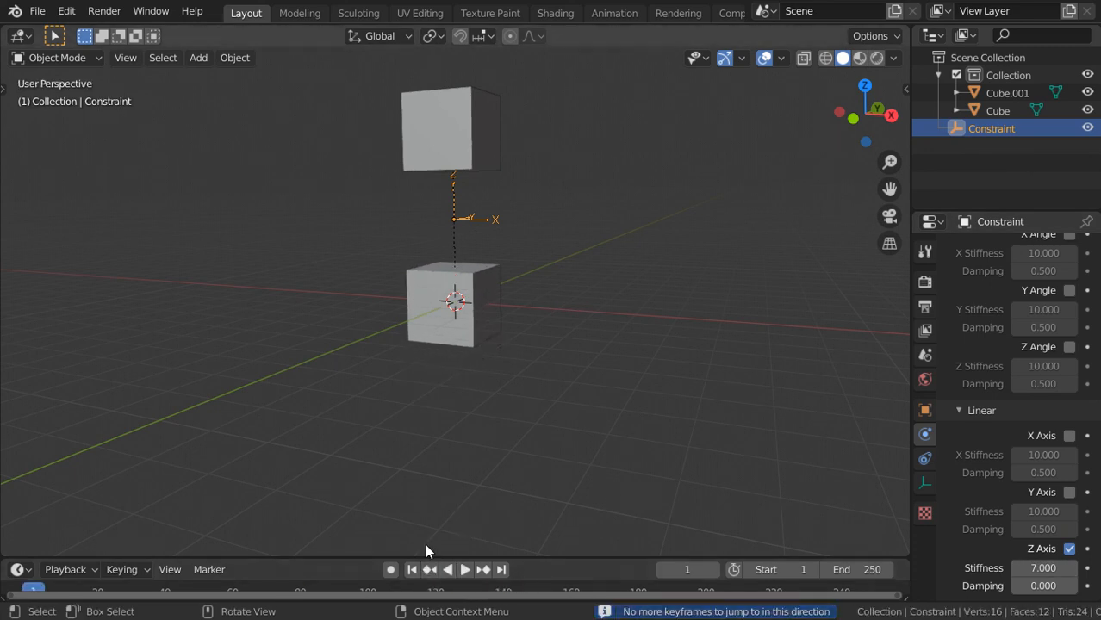
left_click(465, 569)
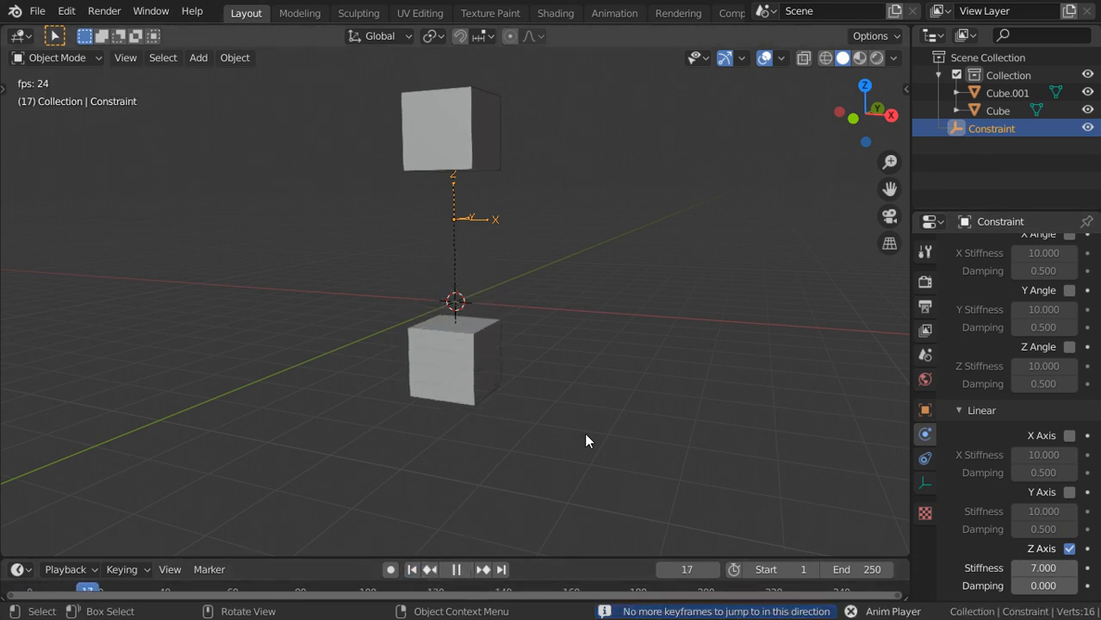
left_click(455, 569)
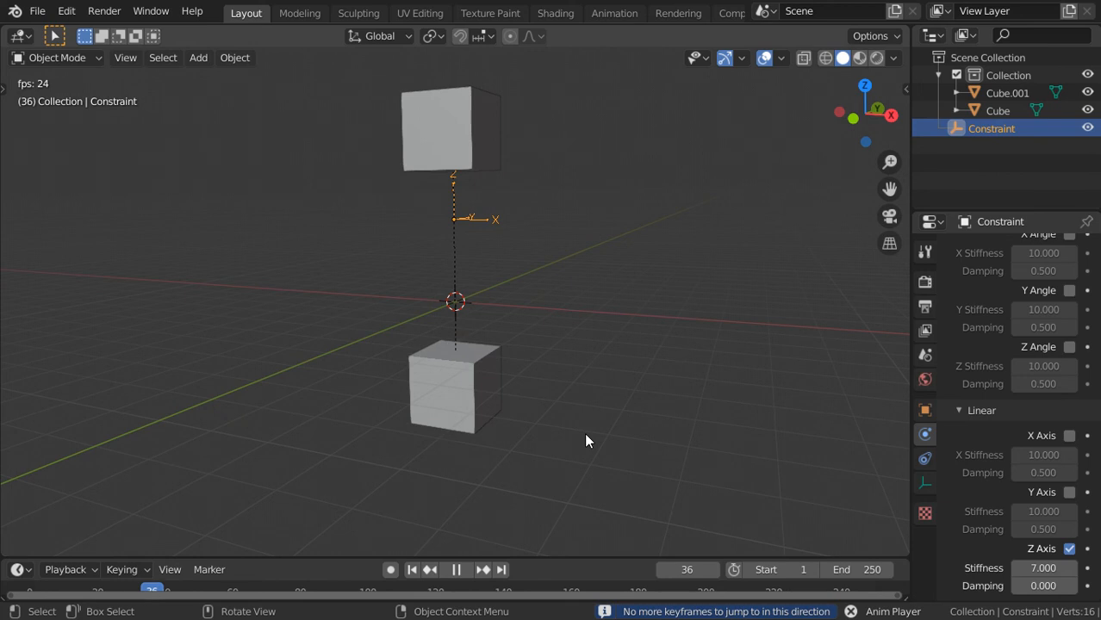